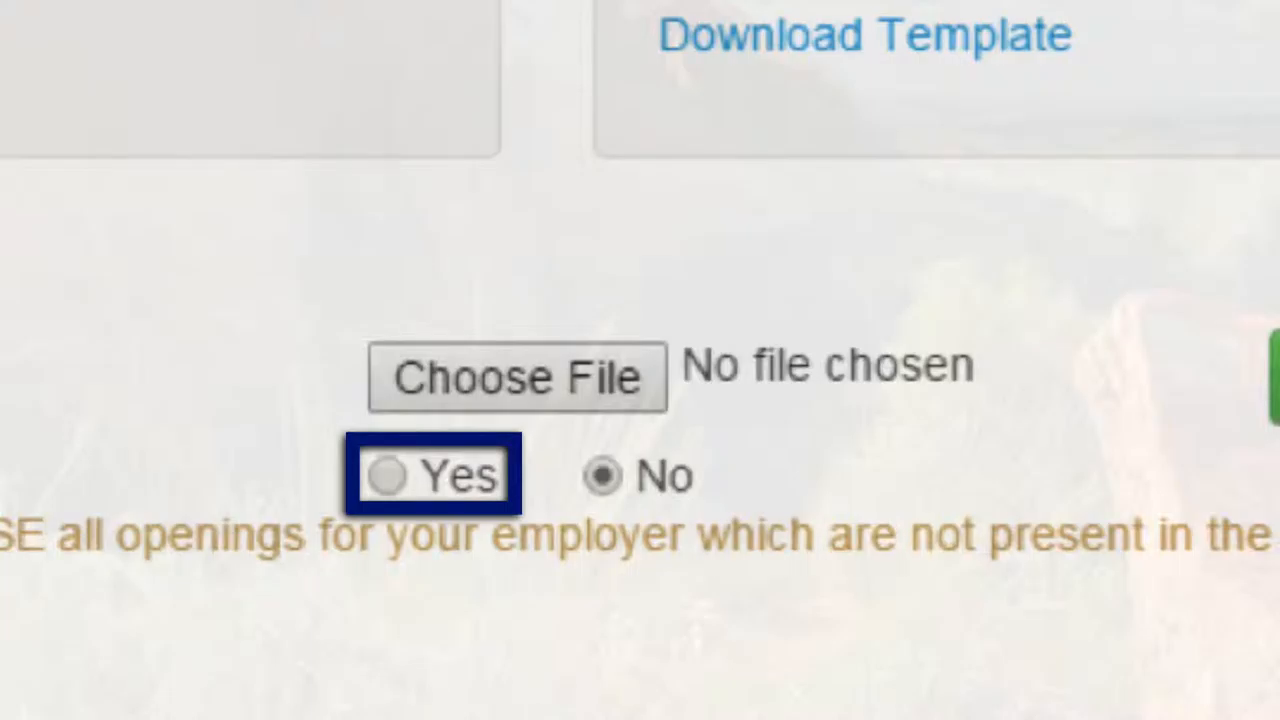
left_click(602, 476)
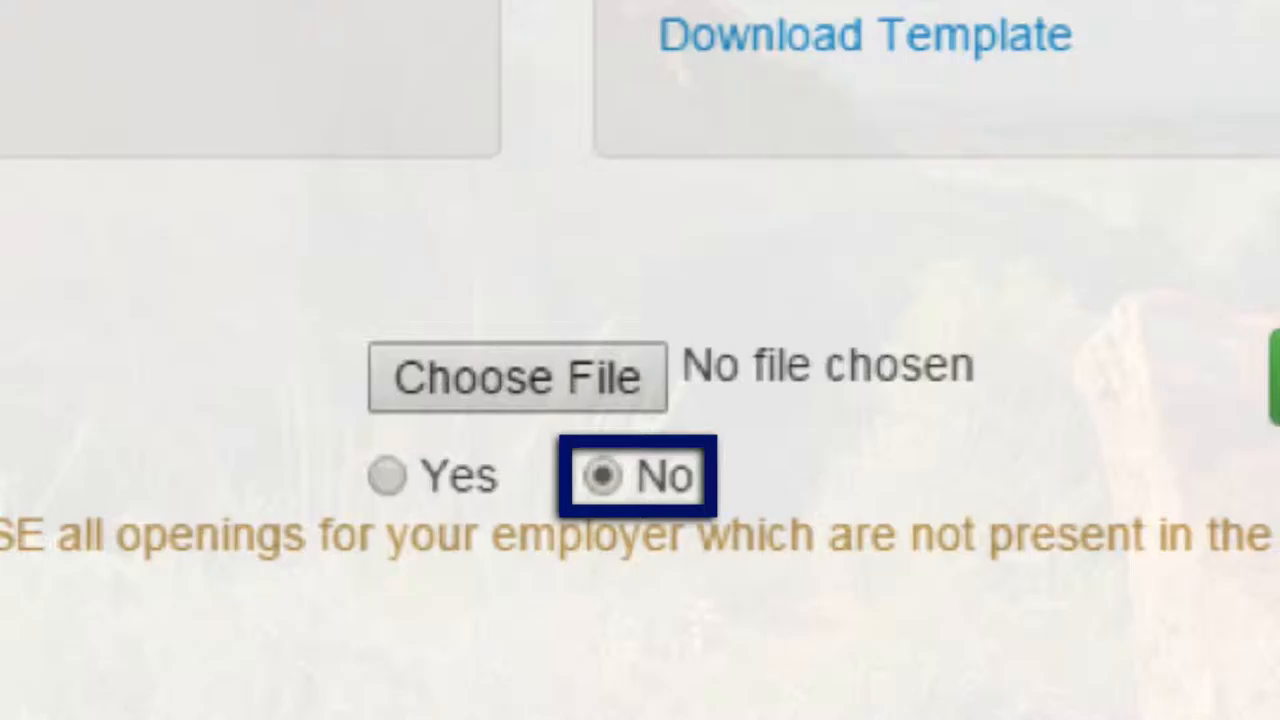